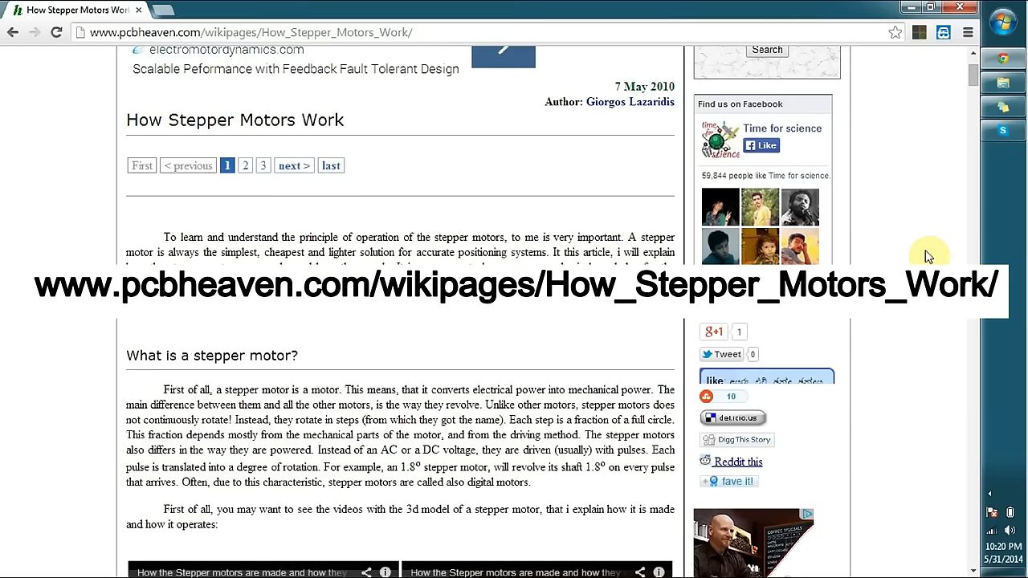
pyautogui.moveTo(120, 120)
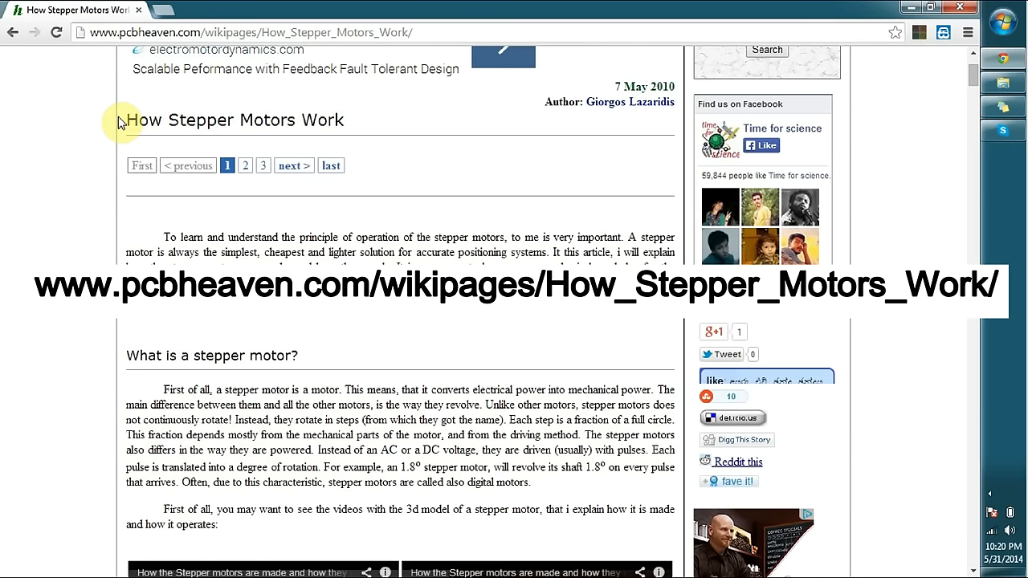
pyautogui.moveTo(170, 128)
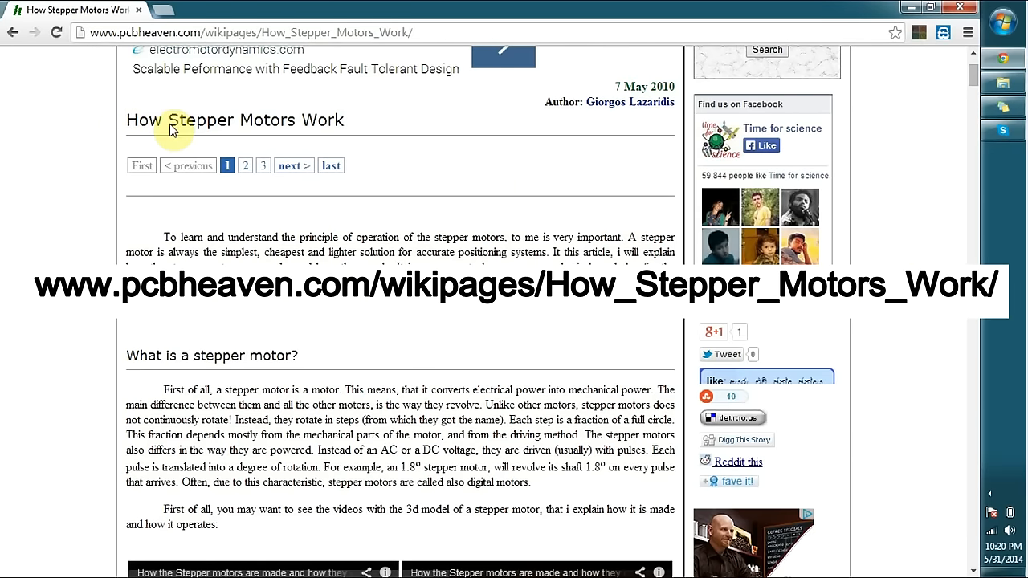
# Step: Scroll down through the stepper motor article to finish reading it
pyautogui.scroll(-3)
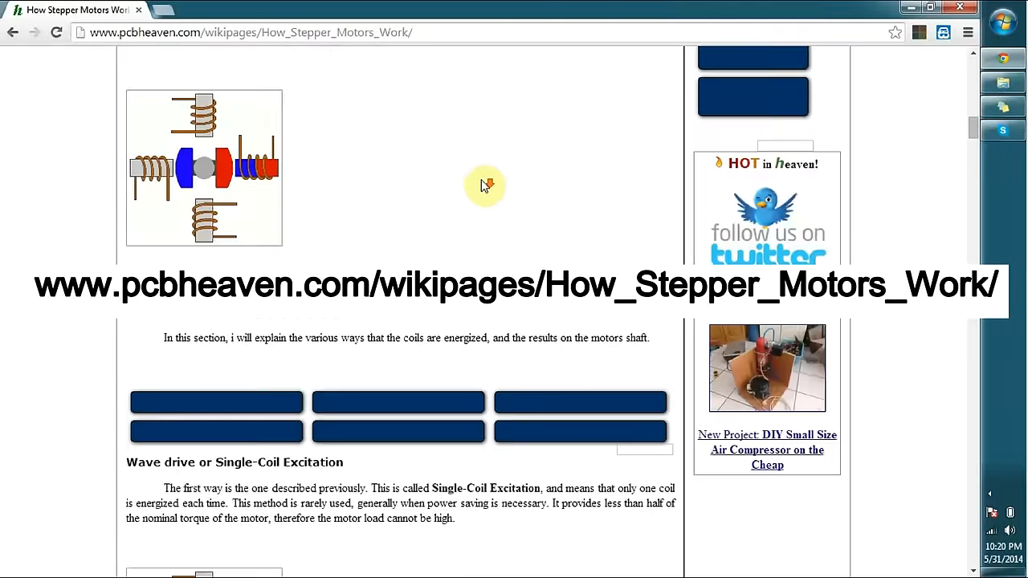
pyautogui.scroll(-3)
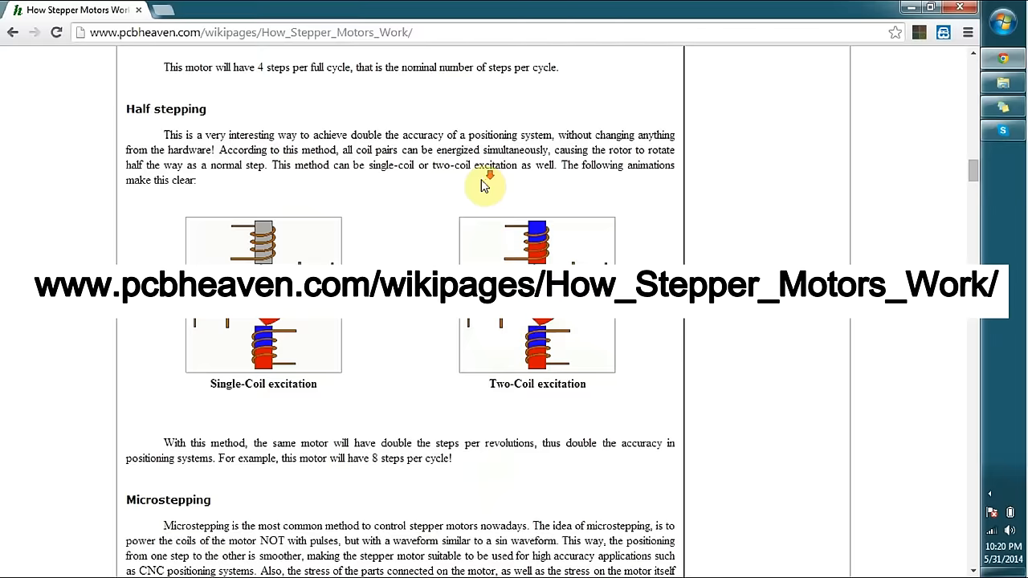
pyautogui.scroll(-3)
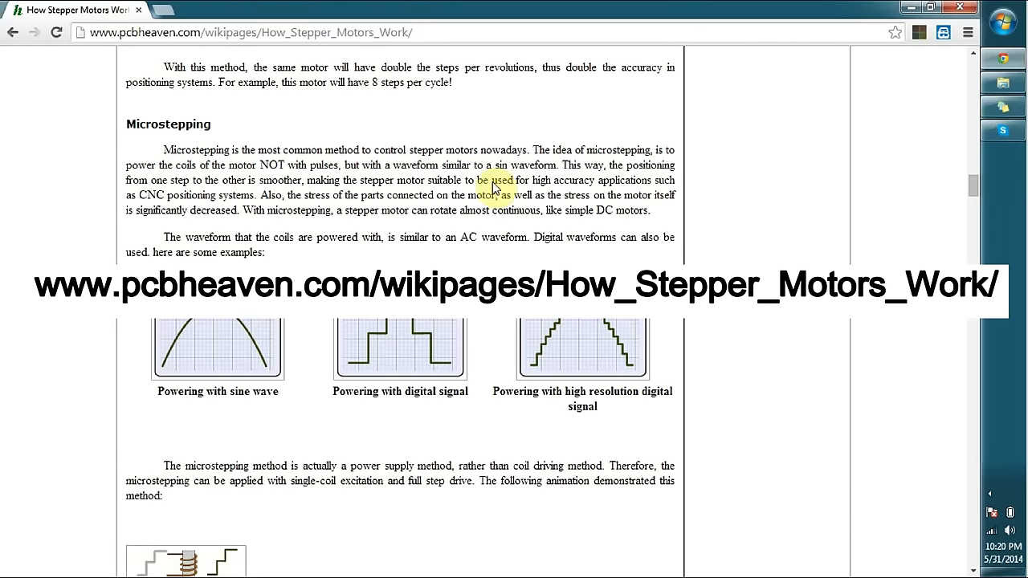
pyautogui.scroll(-3)
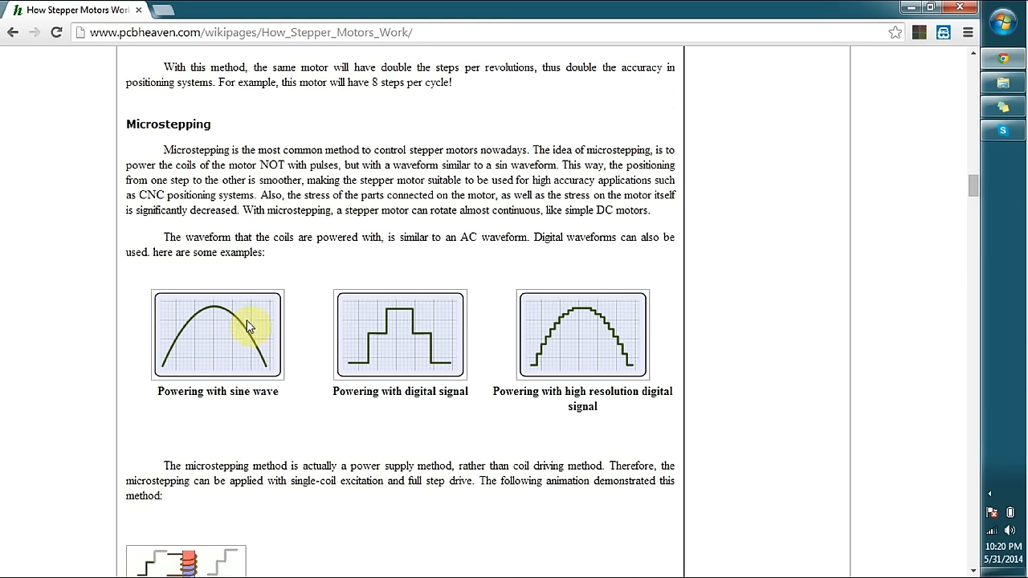
pyautogui.moveTo(492, 313)
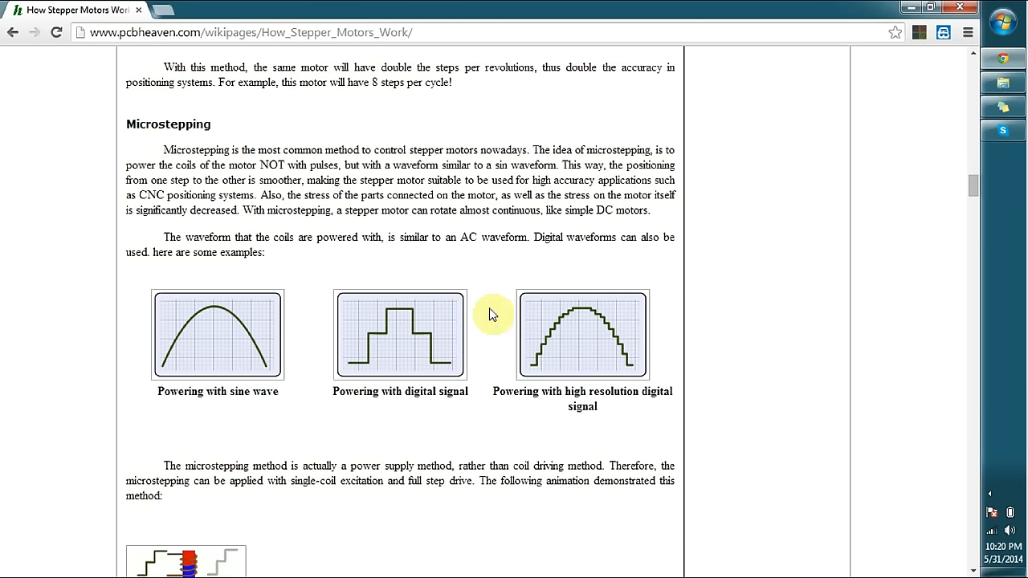
pyautogui.scroll(-3)
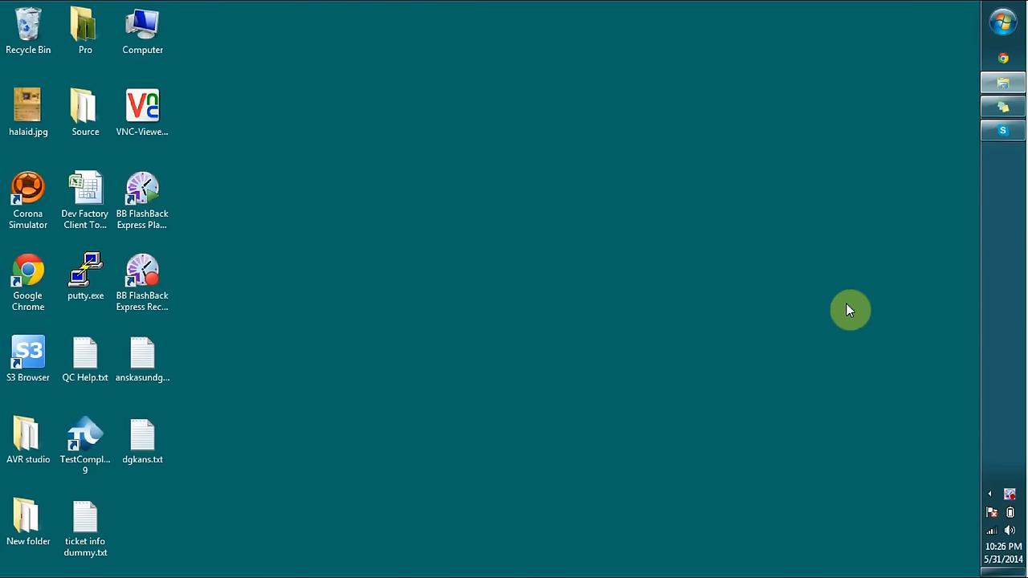
pyautogui.moveTo(1013, 13)
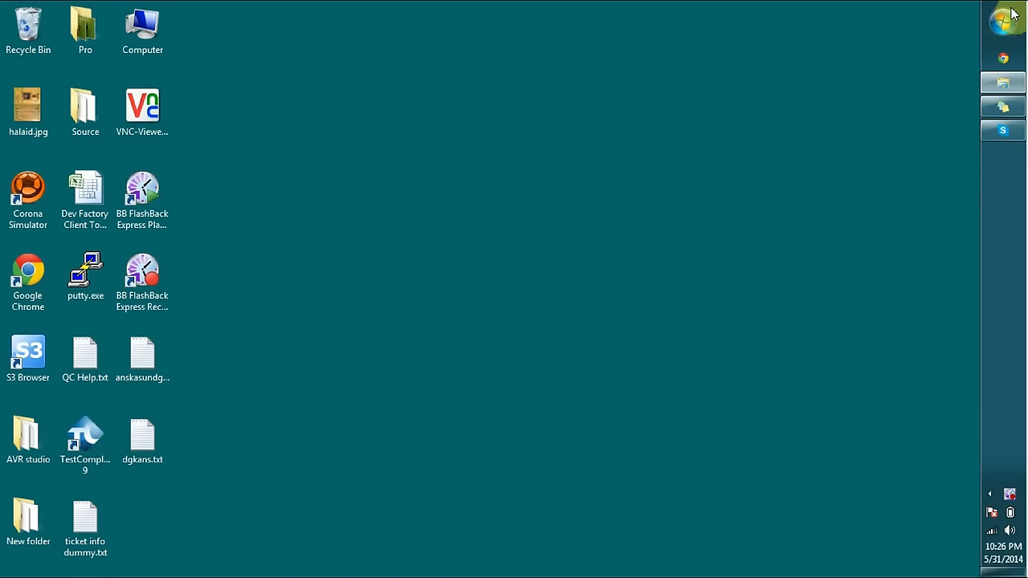
# Step: Launch Arduino IDE from the Start menu with a new blank sketch
pyautogui.click(1002, 23)
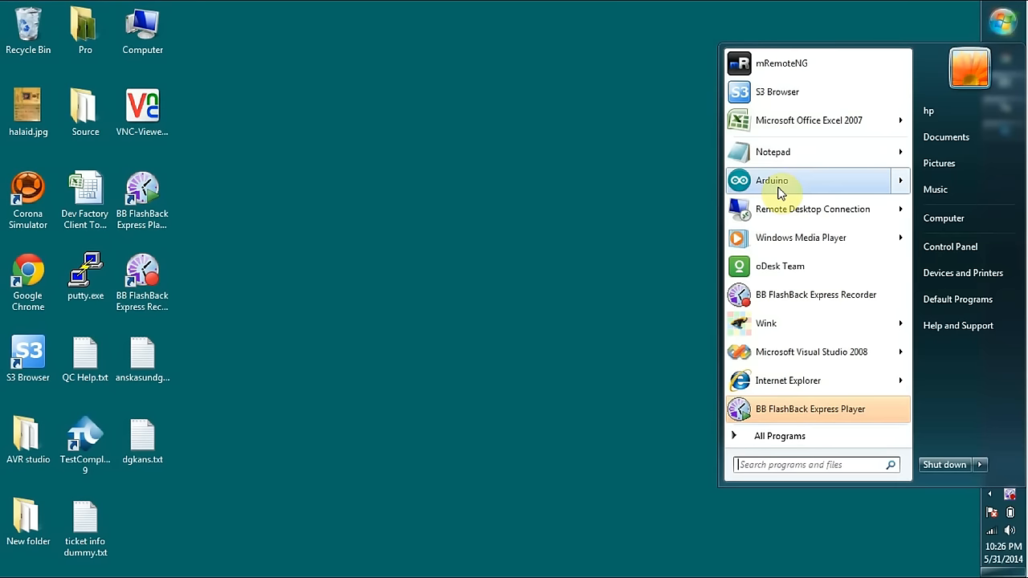
pyautogui.click(771, 180)
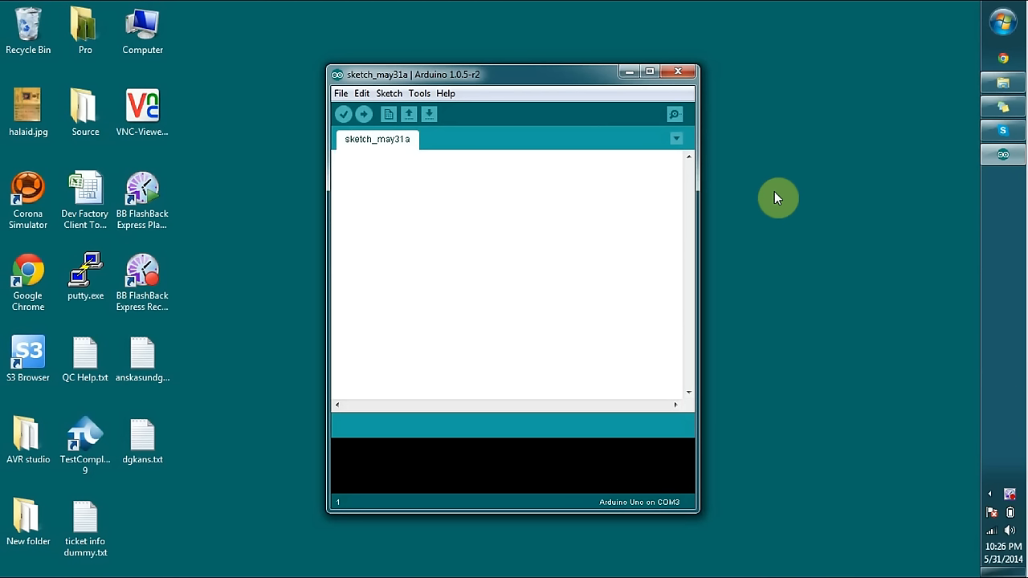
pyautogui.moveTo(437, 212)
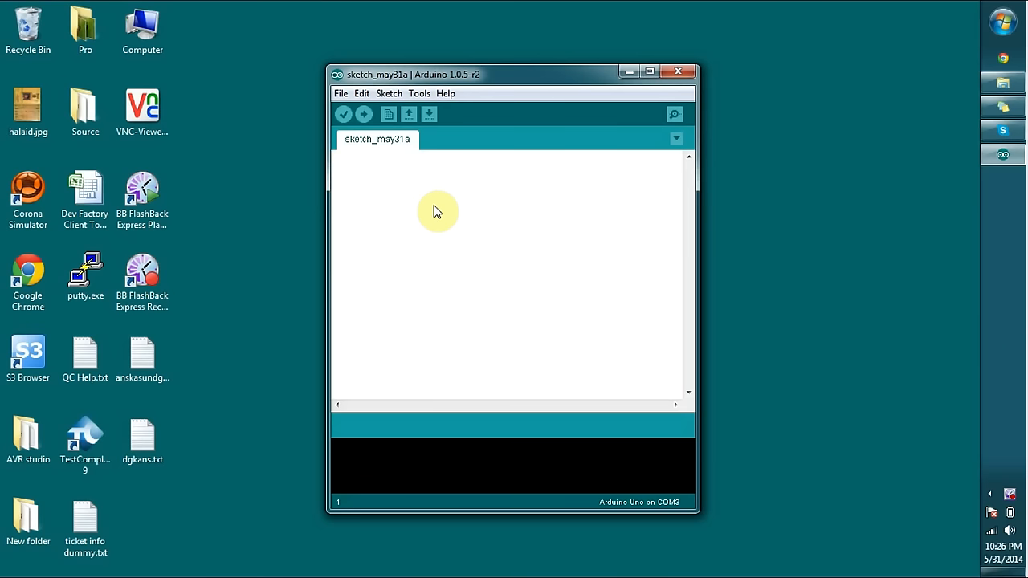
pyautogui.moveTo(1002, 29)
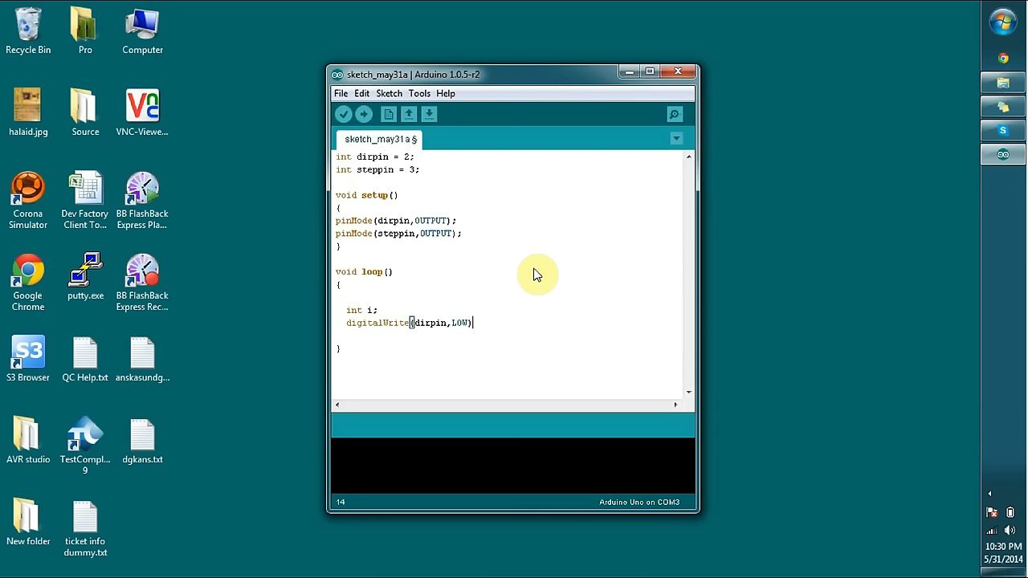
# Step: Write loop() code driving dirpin LOW followed by delay(100)
pyautogui.write(';')
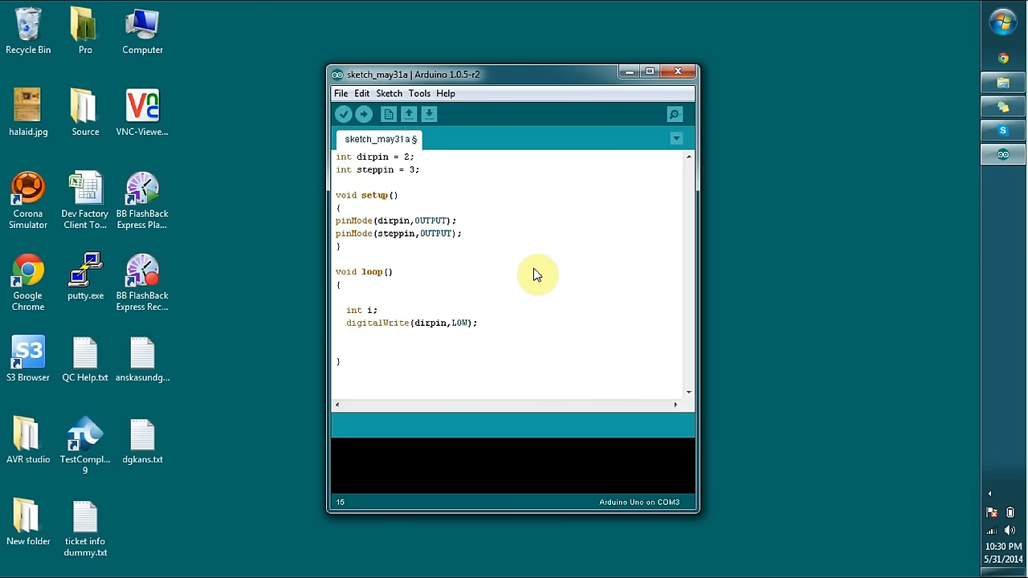
pyautogui.write('delay(100);')
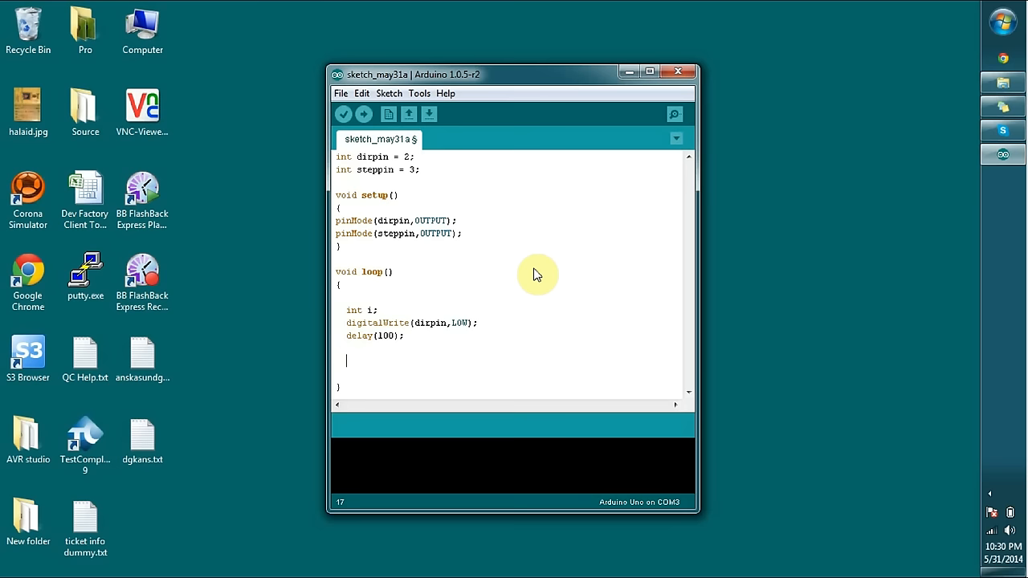
# Step: Add a 1000-step for loop with delayMicroseconds(500), then digitalWrite(dirpin,LOW)
pyautogui.write('for(i=0; i<1000; i++')
pyautogui.write('digitalWrite(steppin, HIGH);')
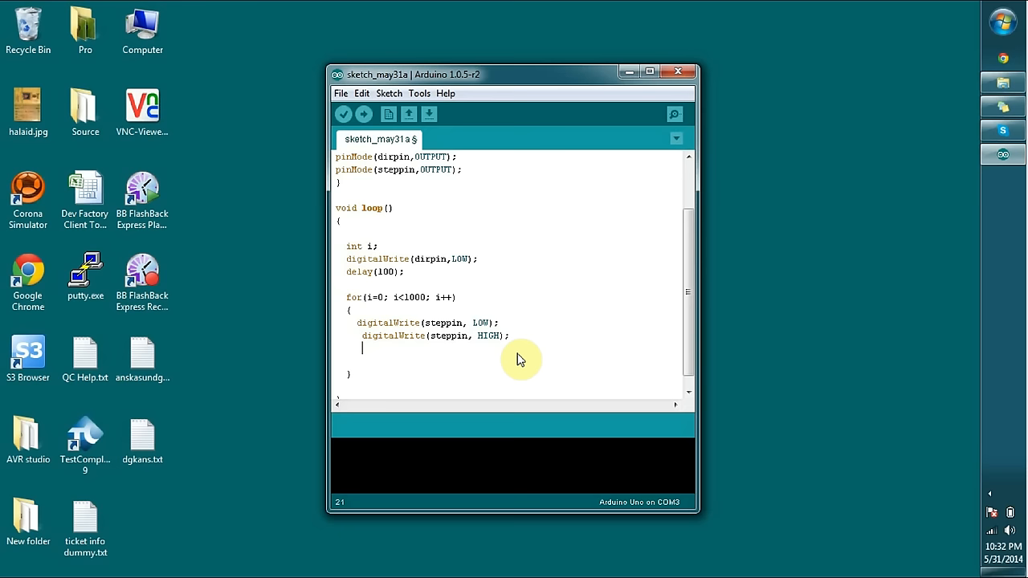
pyautogui.write('delayMicroseconds(500);')
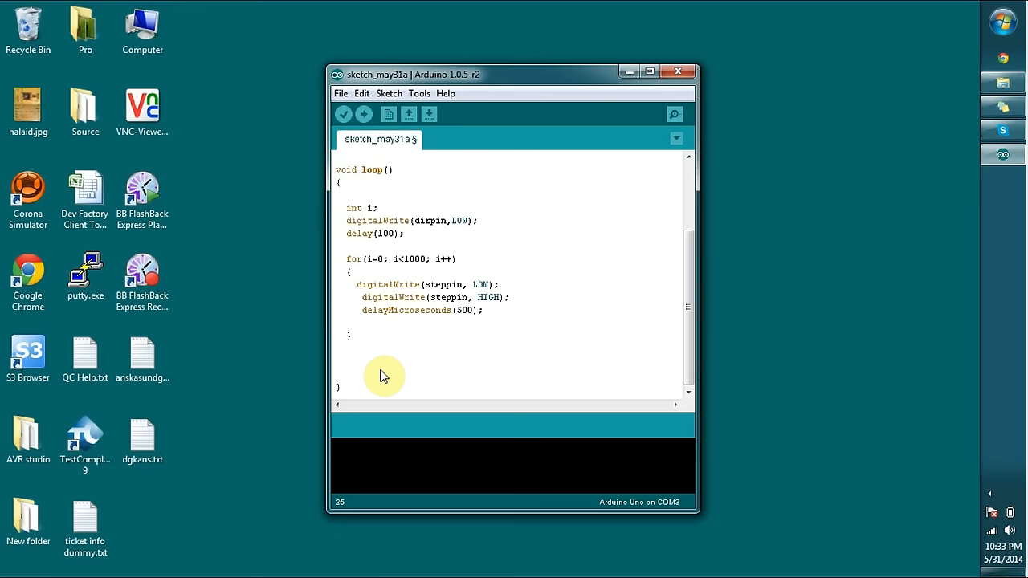
pyautogui.write('digitalWrite(dirpin,LOW);')
pyautogui.write('delay(100);')
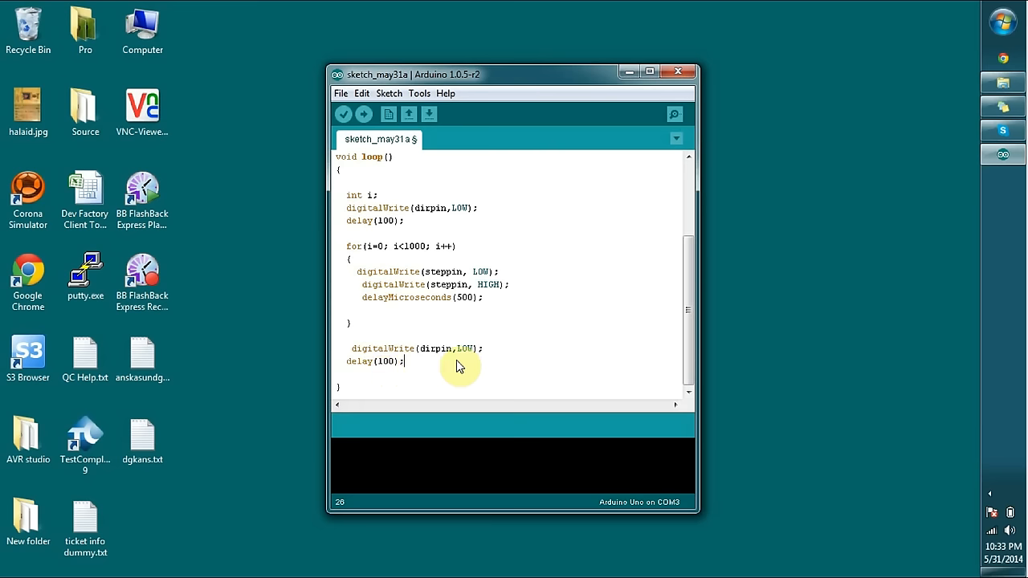
# Step: Change the second direction write to HIGH, duplicate the step loop, and upload the sketch
pyautogui.doubleClick(466, 347)
pyautogui.write('H')
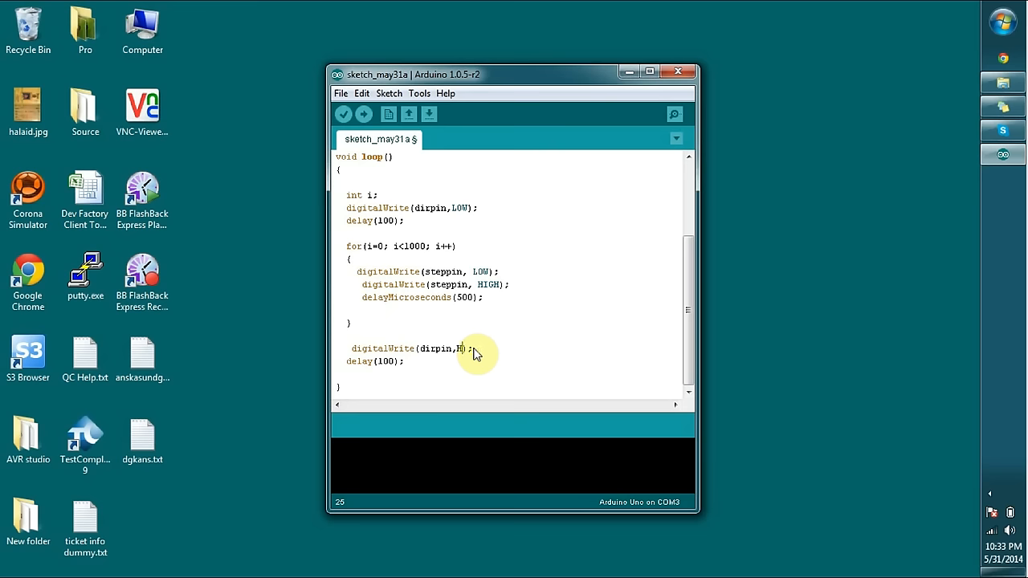
pyautogui.moveTo(351, 245); pyautogui.dragTo(482, 297)
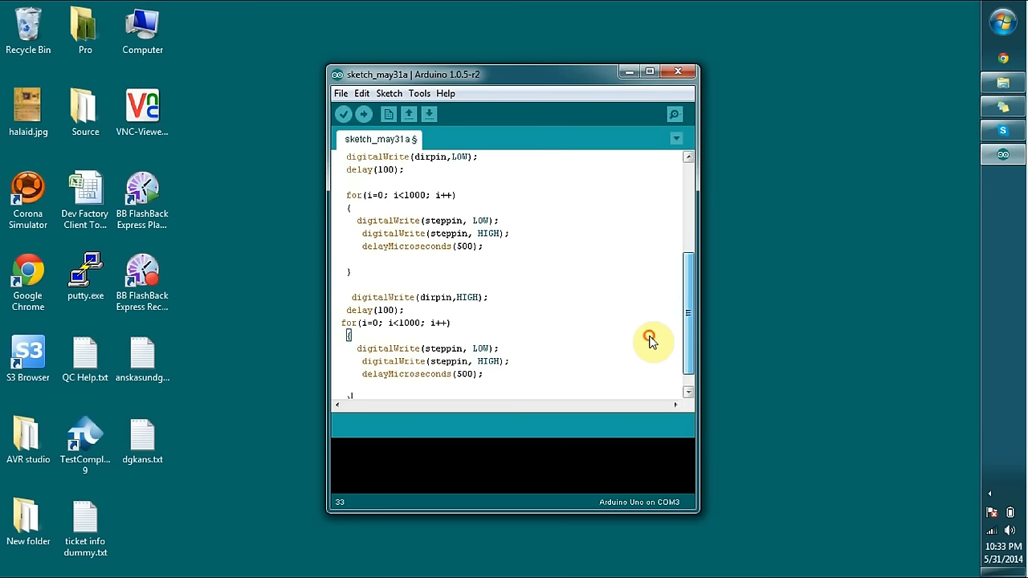
pyautogui.moveTo(363, 114)
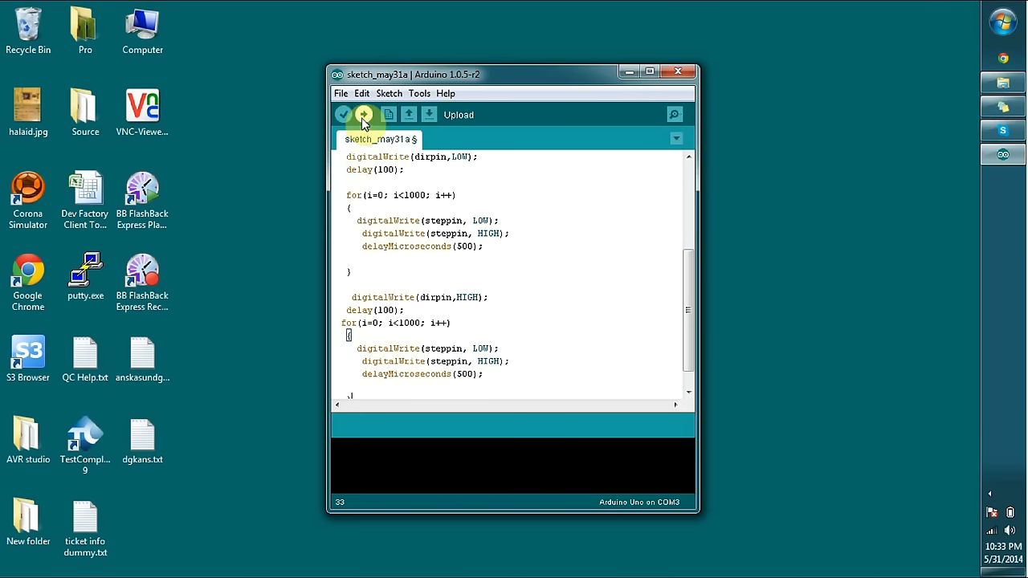
pyautogui.click(365, 114)
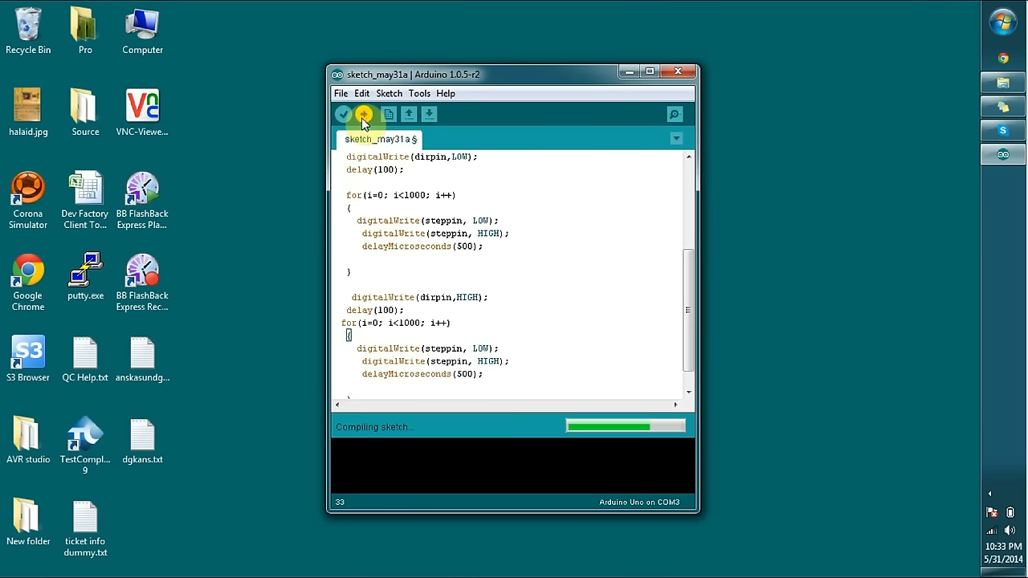
pyautogui.click(364, 114)
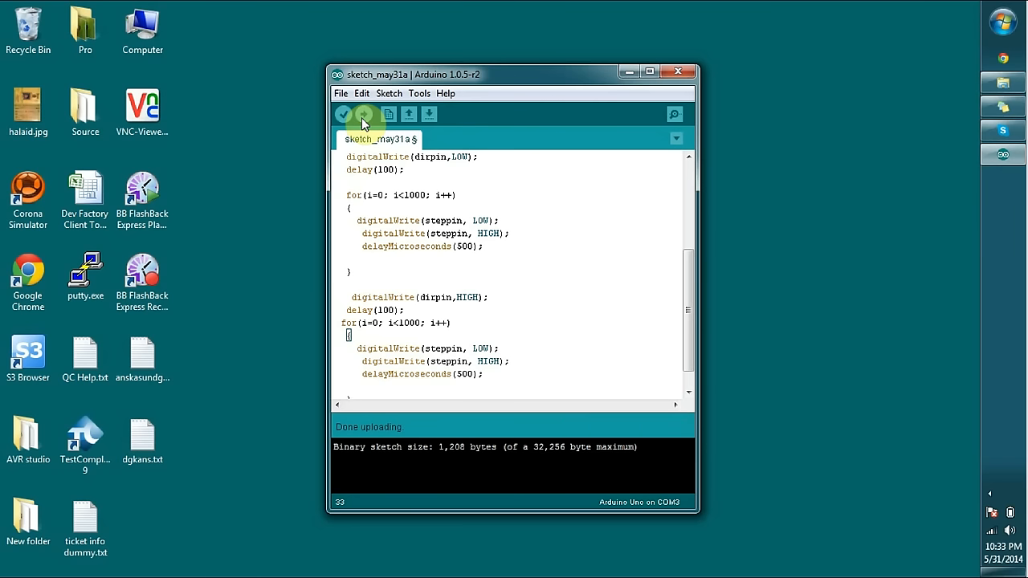